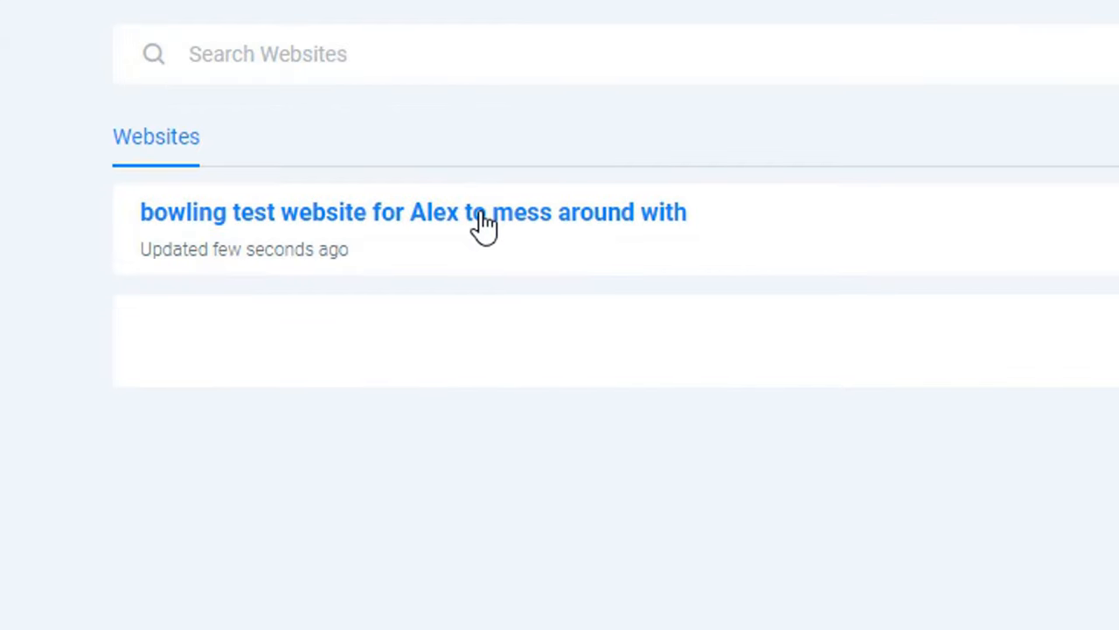
# Step: Open the bowling test website from the Websites list to show its Home page
pyautogui.click(412, 212)
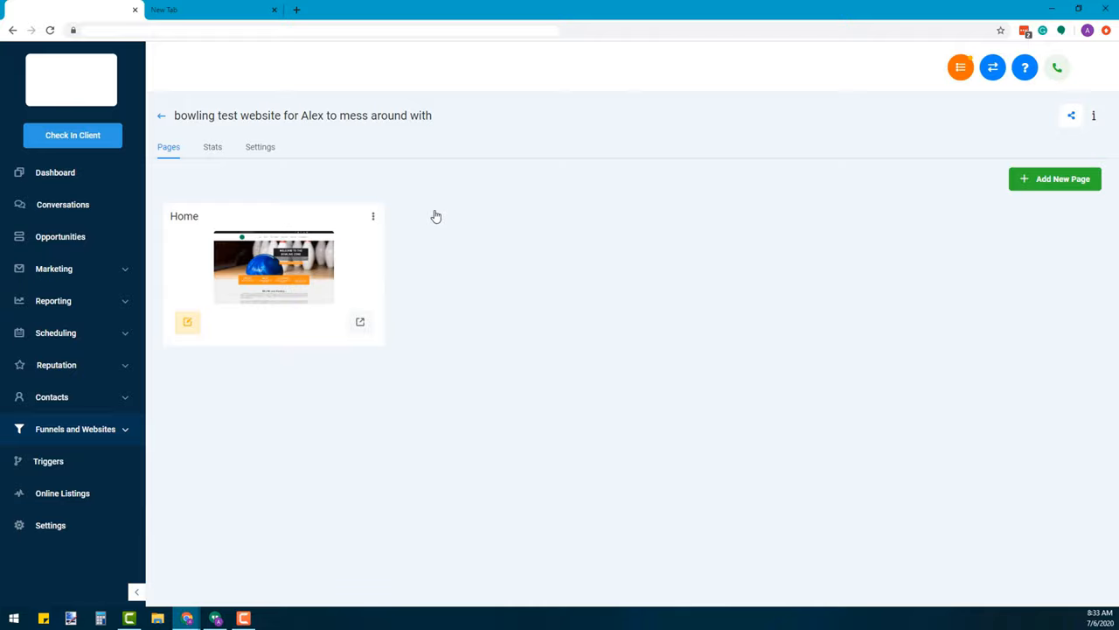
pyautogui.moveTo(360, 322)
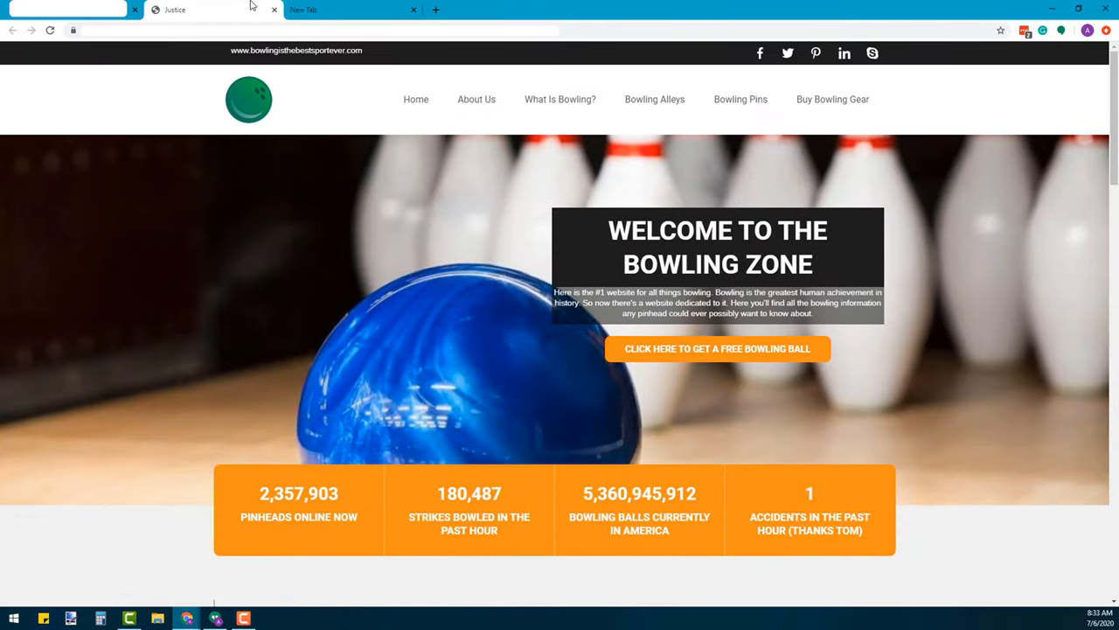
pyautogui.moveTo(178, 197)
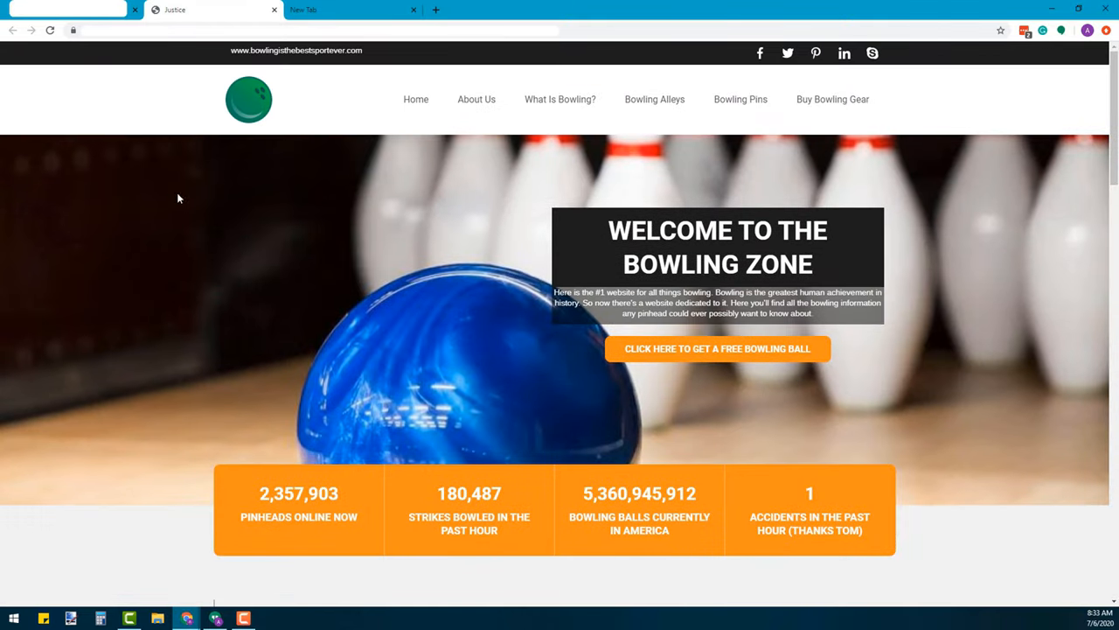
pyautogui.moveTo(270, 320)
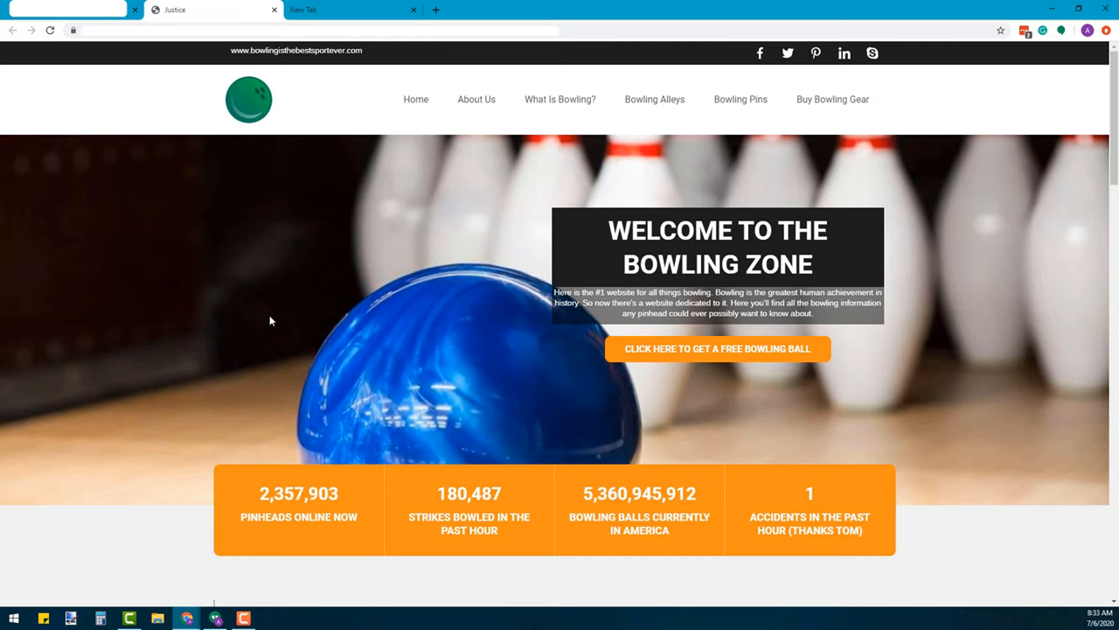
pyautogui.moveTo(325, 61)
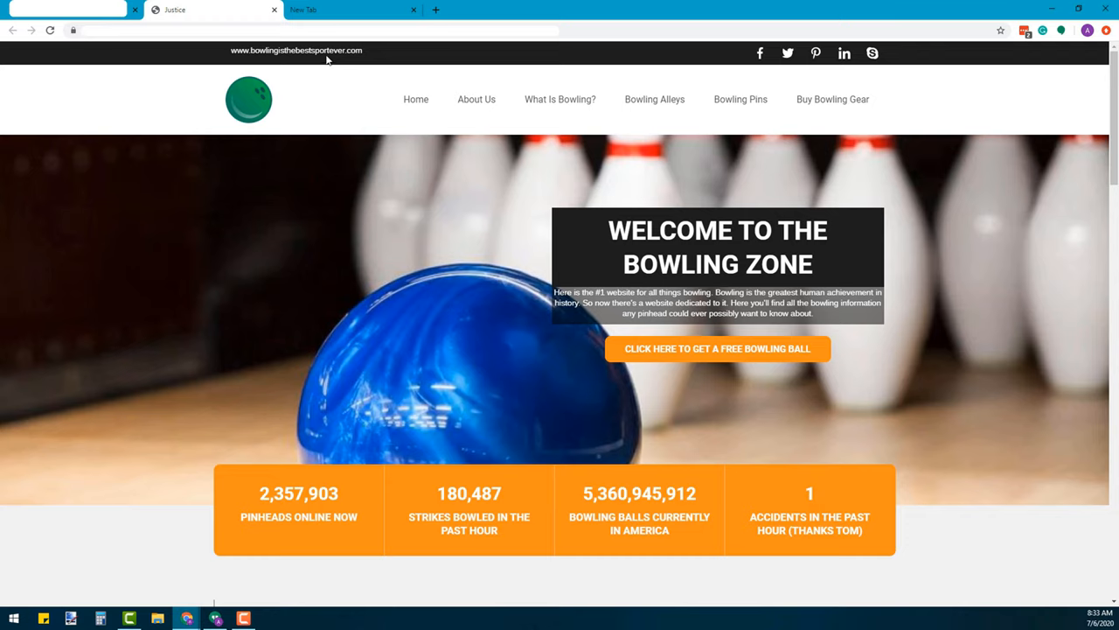
pyautogui.moveTo(651, 164)
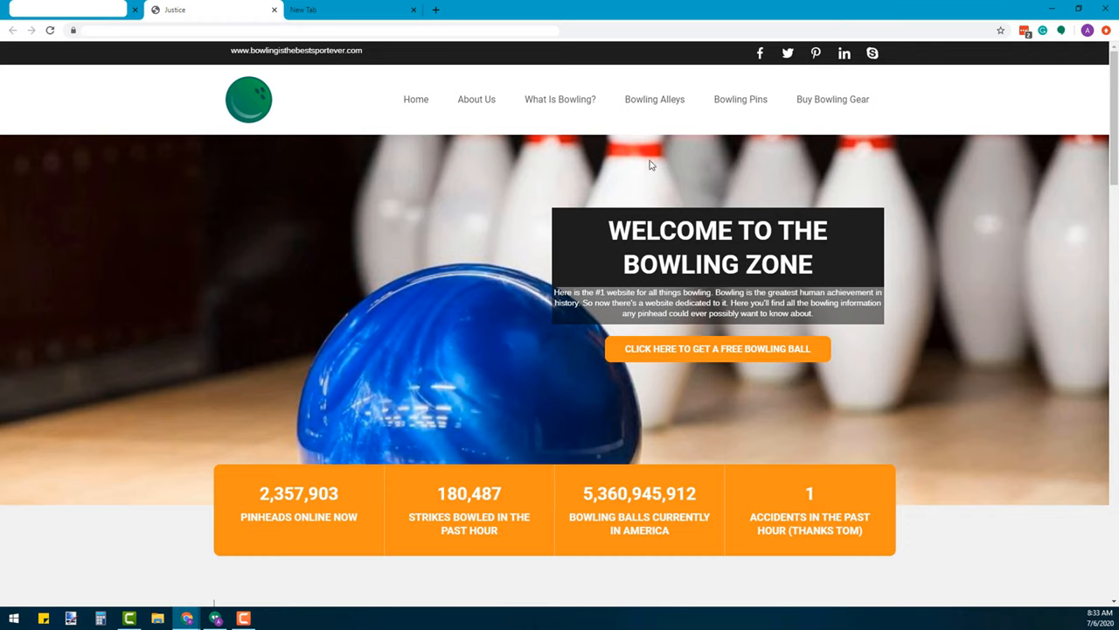
pyautogui.moveTo(932, 383)
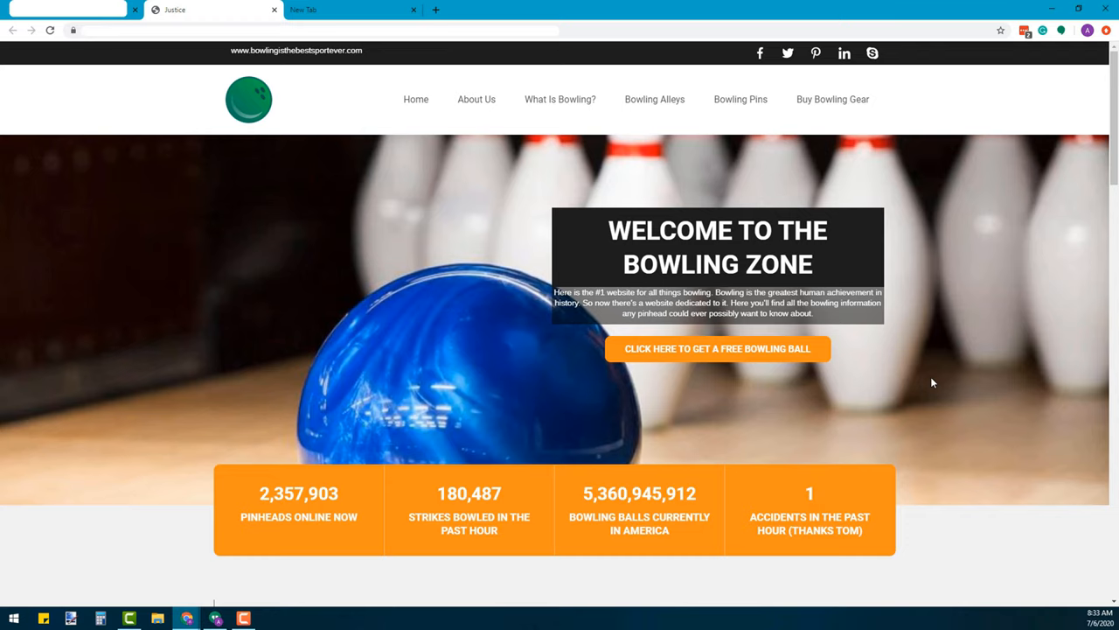
pyautogui.moveTo(759, 381)
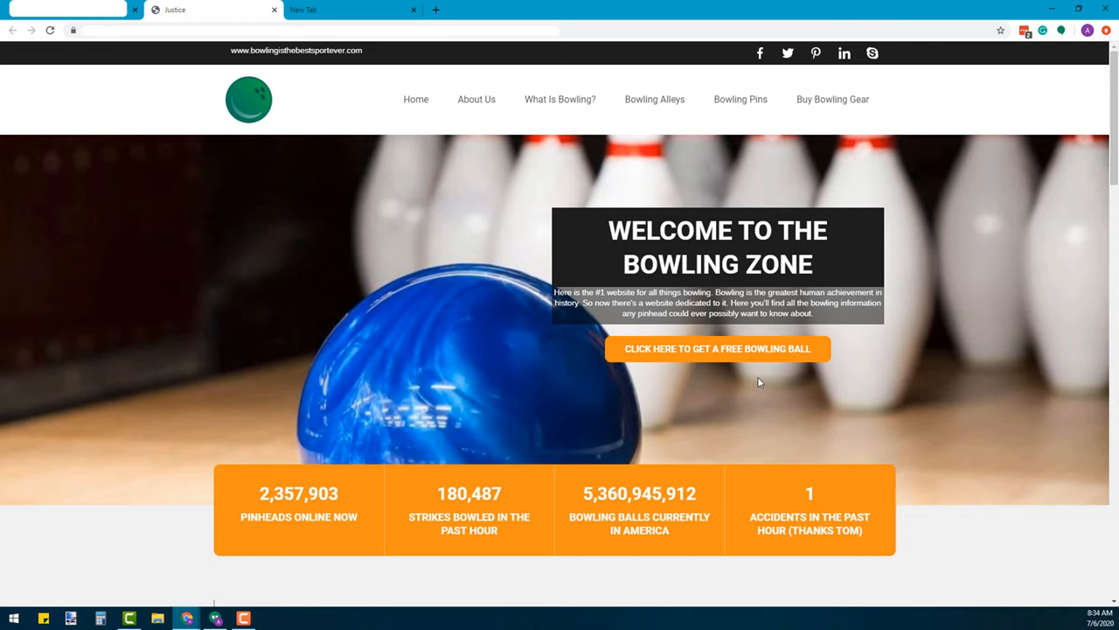
# Step: Scroll the live preview past the stats bar to Why We Love Bowling and the six orange topic cards
pyautogui.scroll(-3)
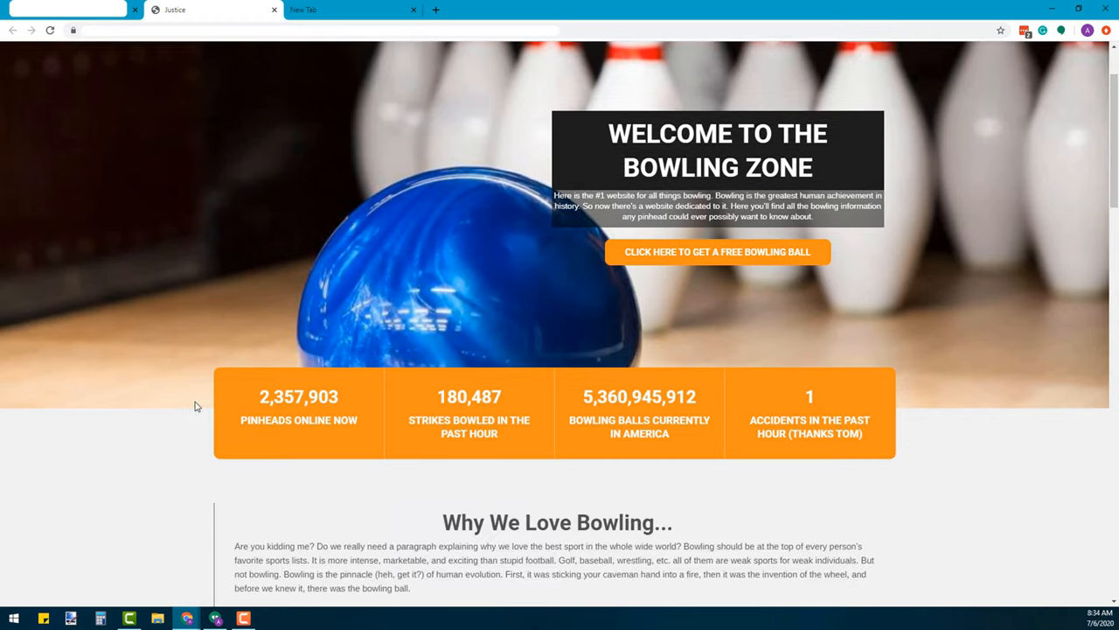
pyautogui.scroll(-3)
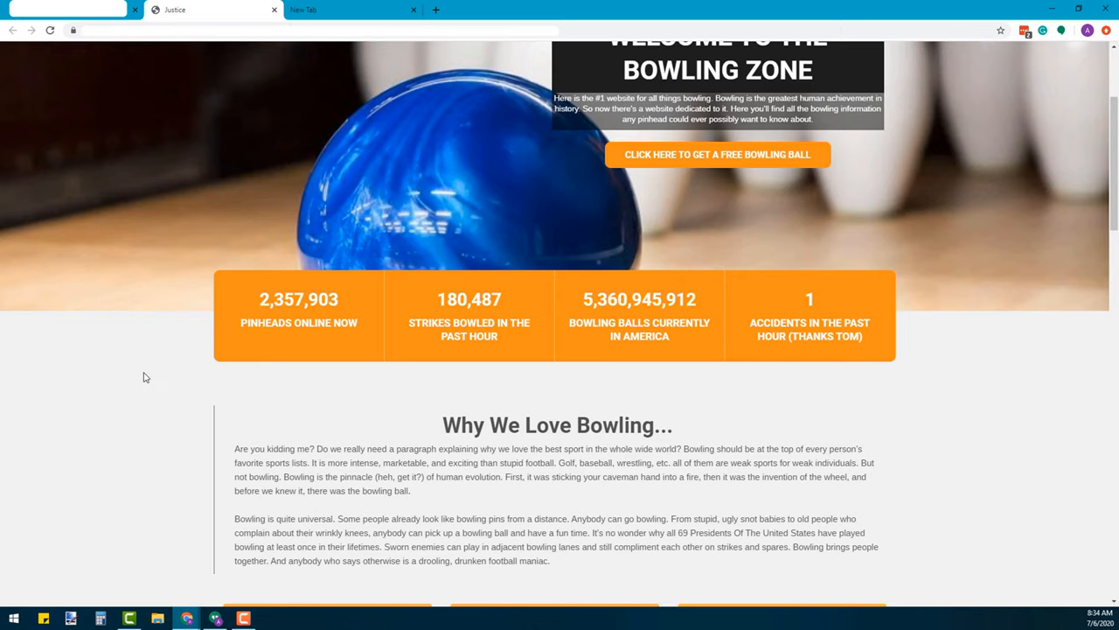
pyautogui.scroll(-3)
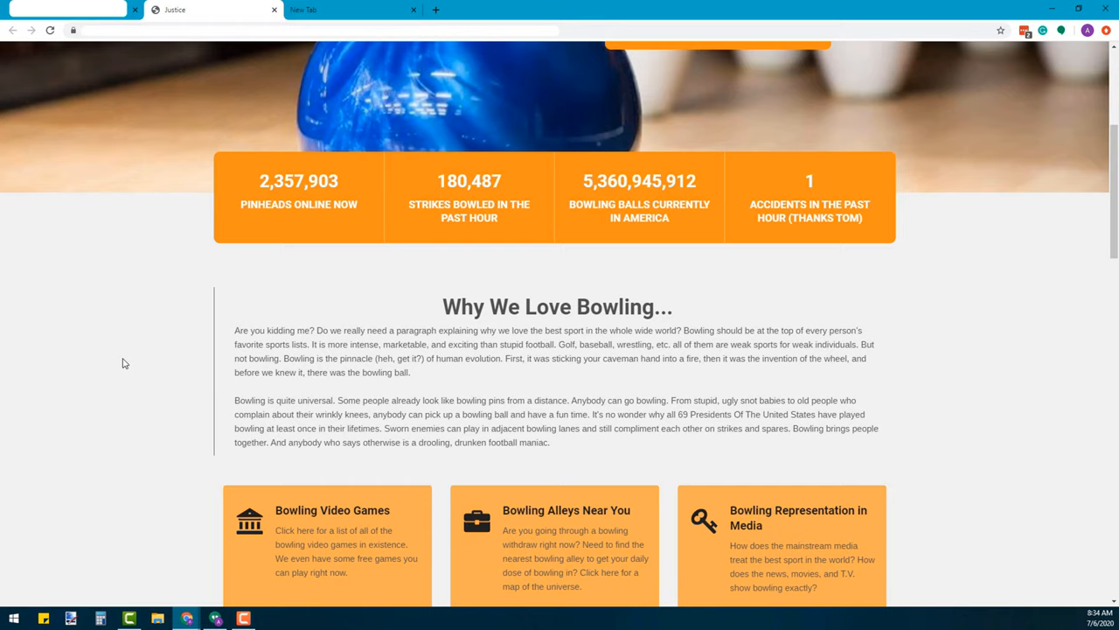
pyautogui.scroll(-3)
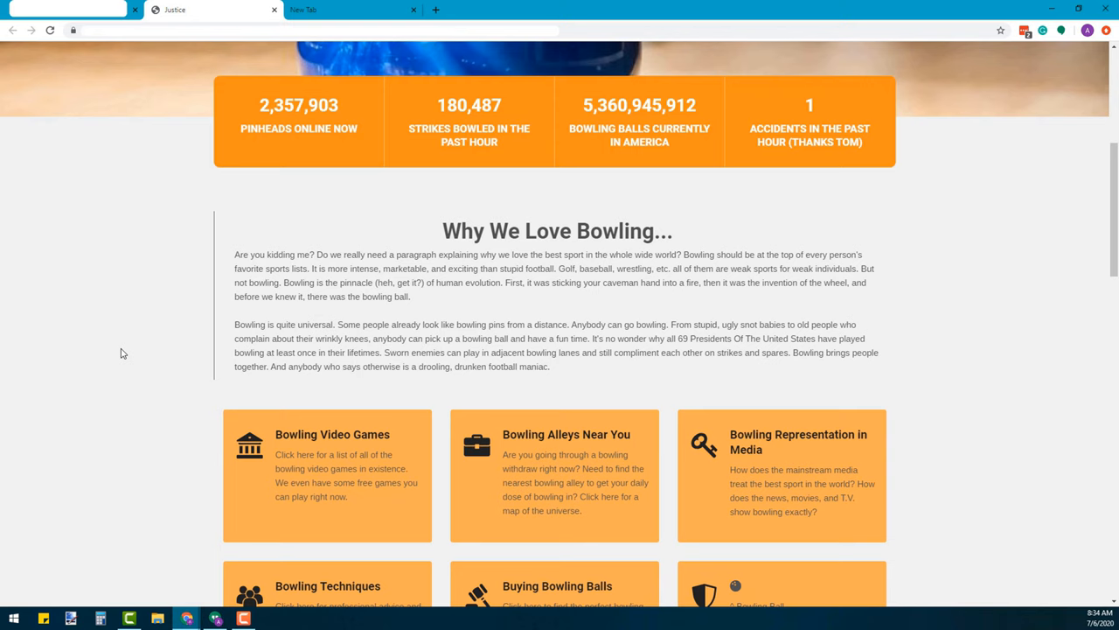
pyautogui.scroll(-3)
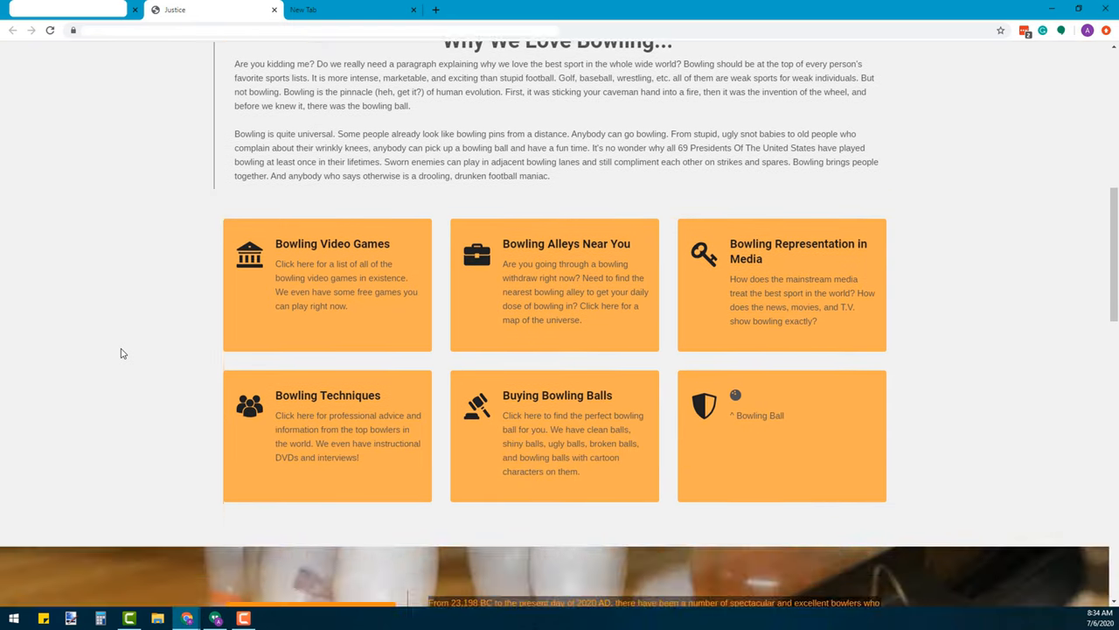
pyautogui.scroll(-3)
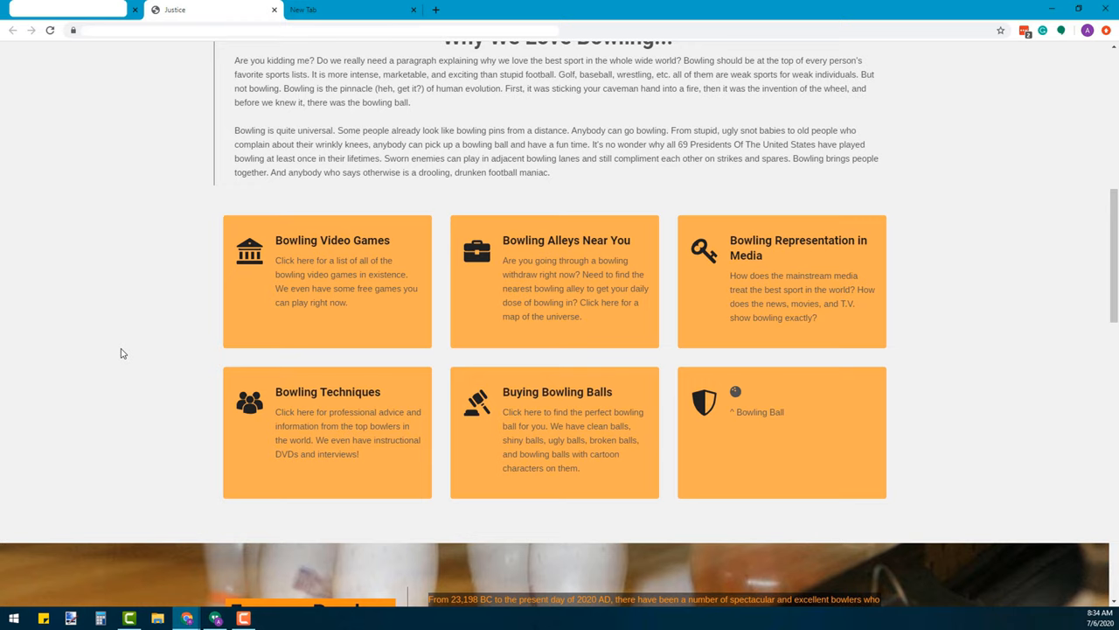
pyautogui.scroll(-3)
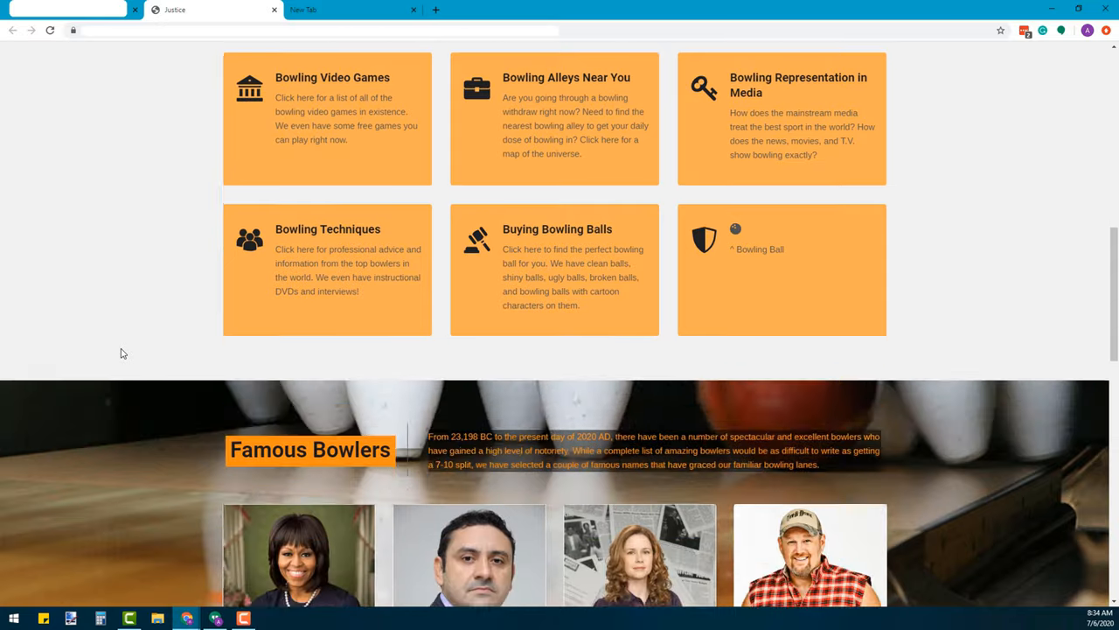
# Step: Scroll through the Famous Bowlers cards to the Why Are All Bowlers Such Weirdos service cards
pyautogui.scroll(-3)
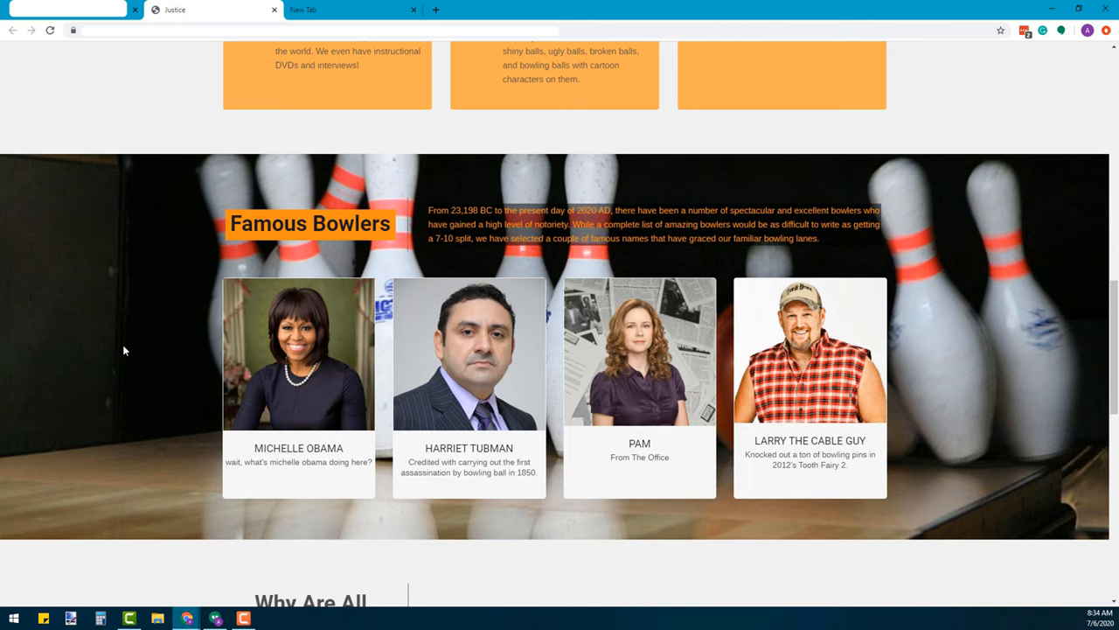
pyautogui.scroll(-3)
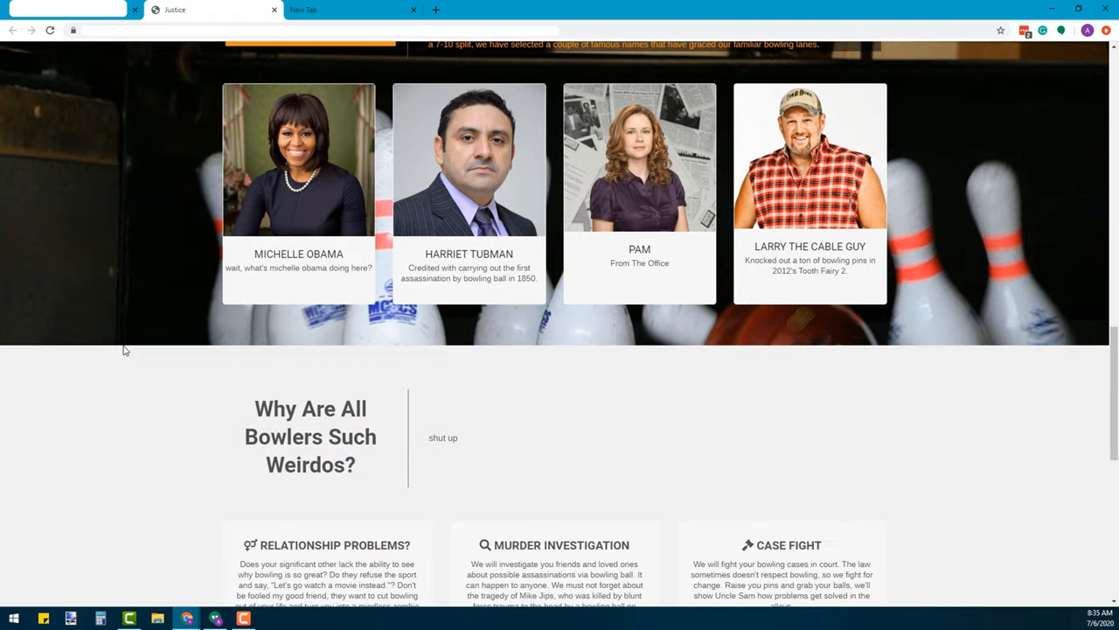
pyautogui.scroll(-3)
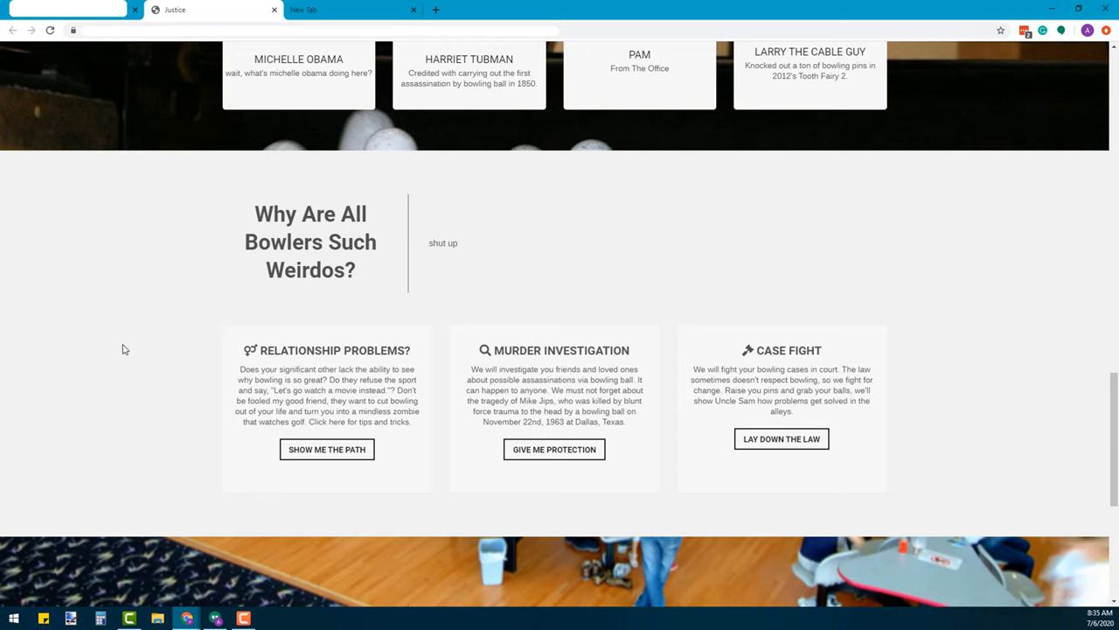
# Step: Scroll to the page bottom showing Why Choose Us, Testimonials and the footer
pyautogui.scroll(-3)
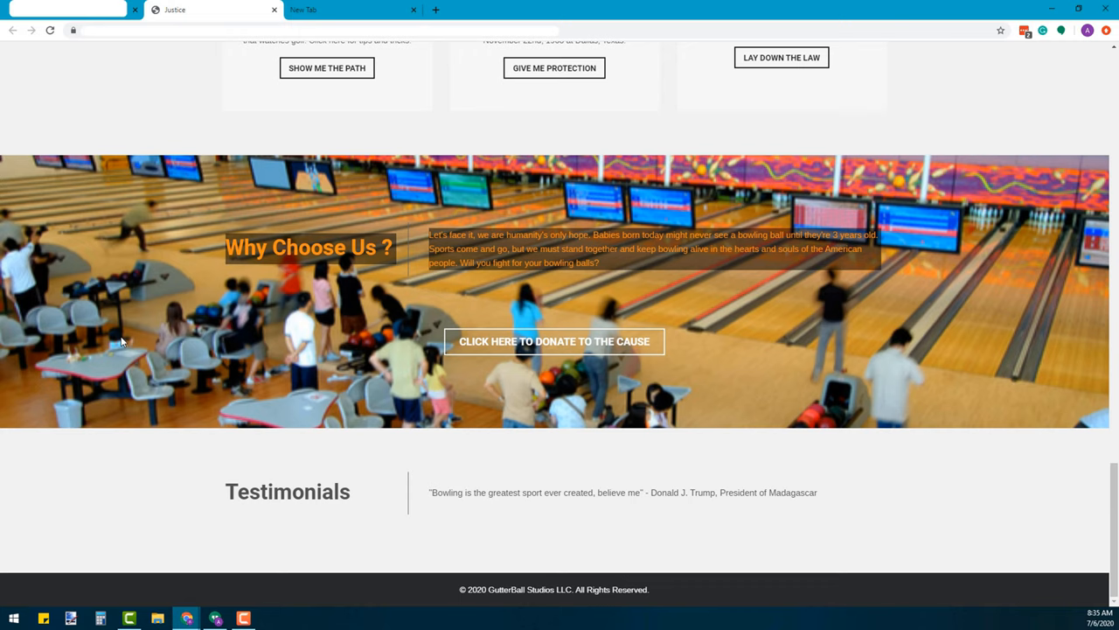
pyautogui.moveTo(381, 575)
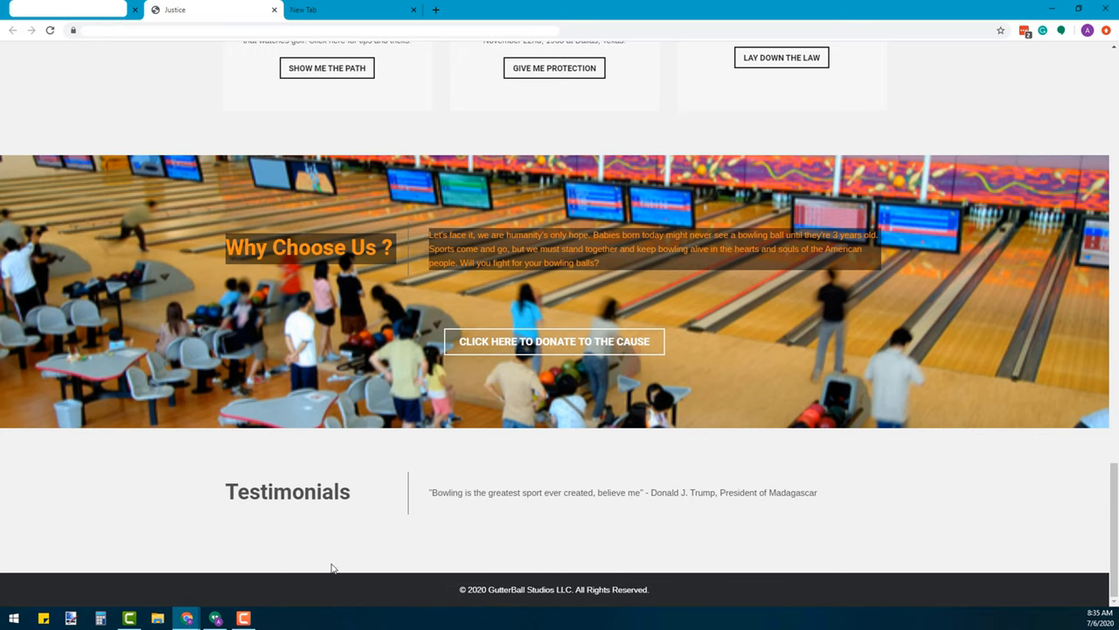
pyautogui.moveTo(147, 511)
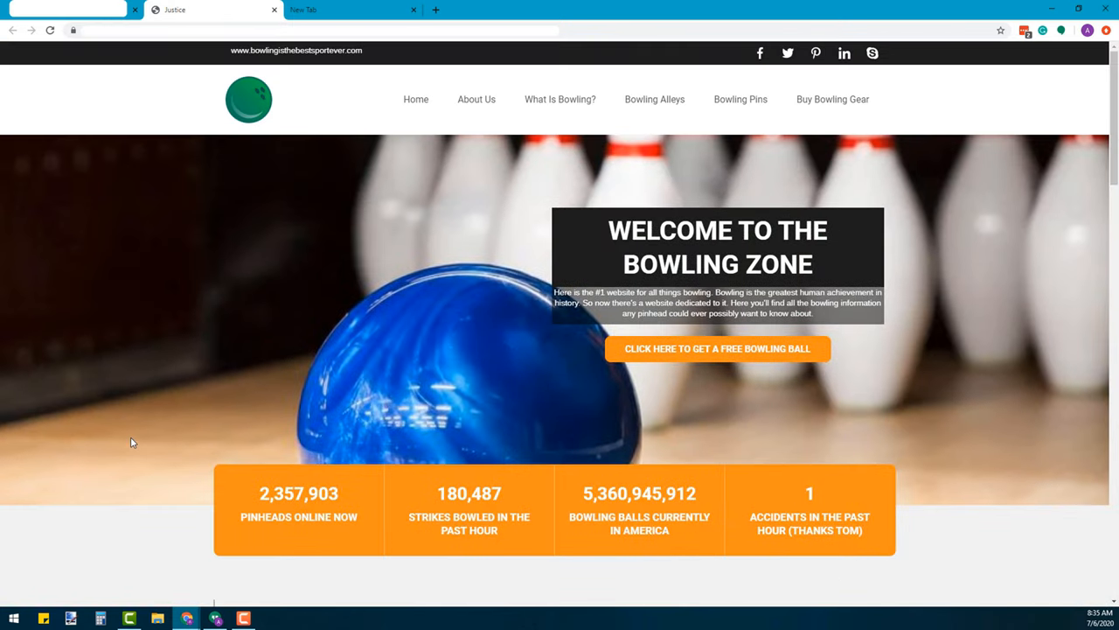
pyautogui.moveTo(85, 259)
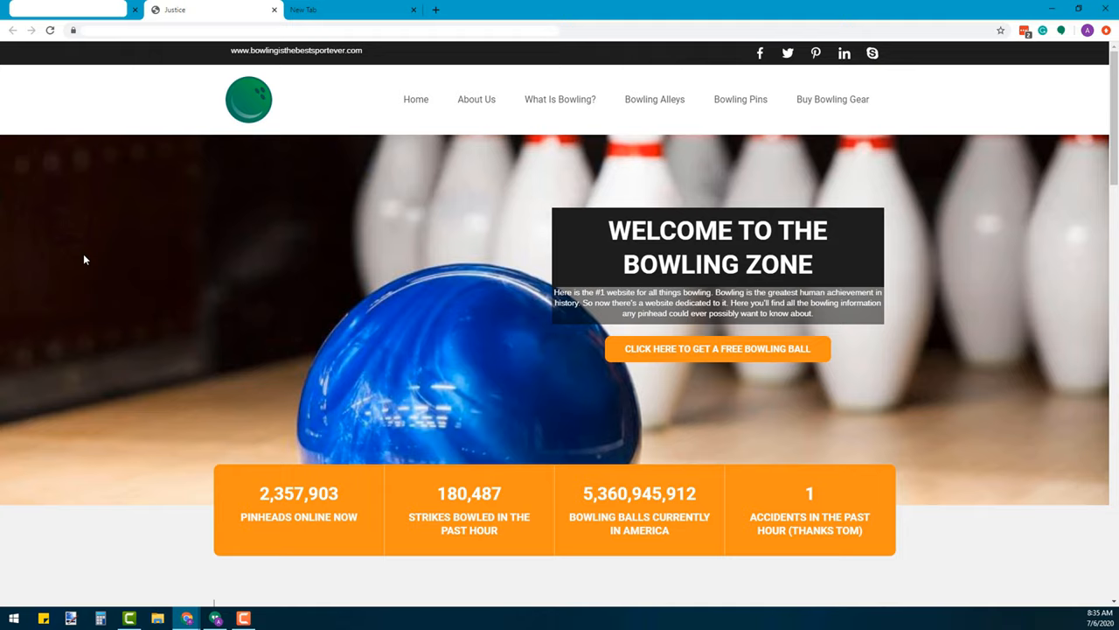